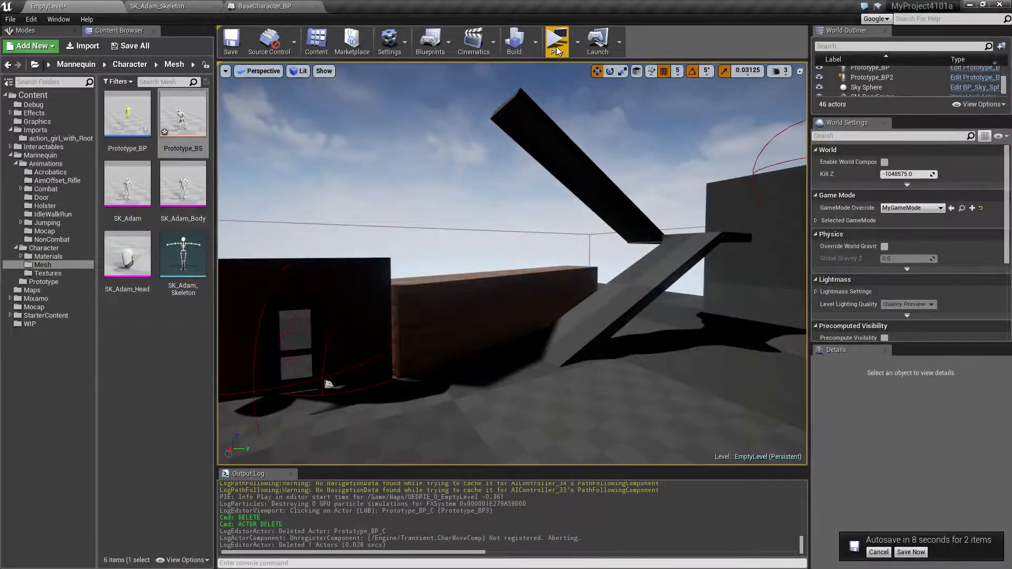
Step: Duplicate Prototype_BP2 as Prototype_BP3 and open the Prototype_BS blend space showing braced animations
click(557, 39)
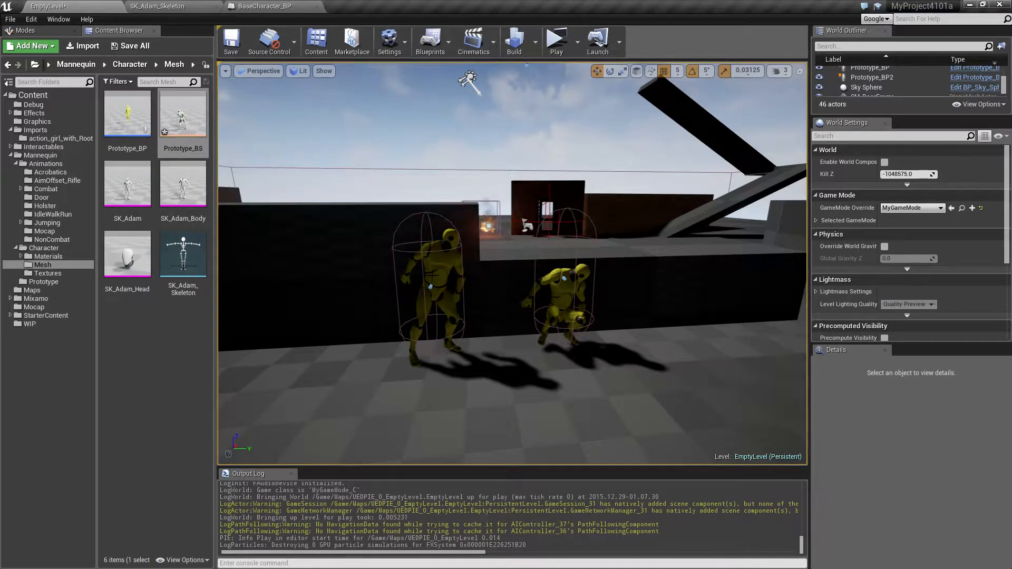
click(433, 285)
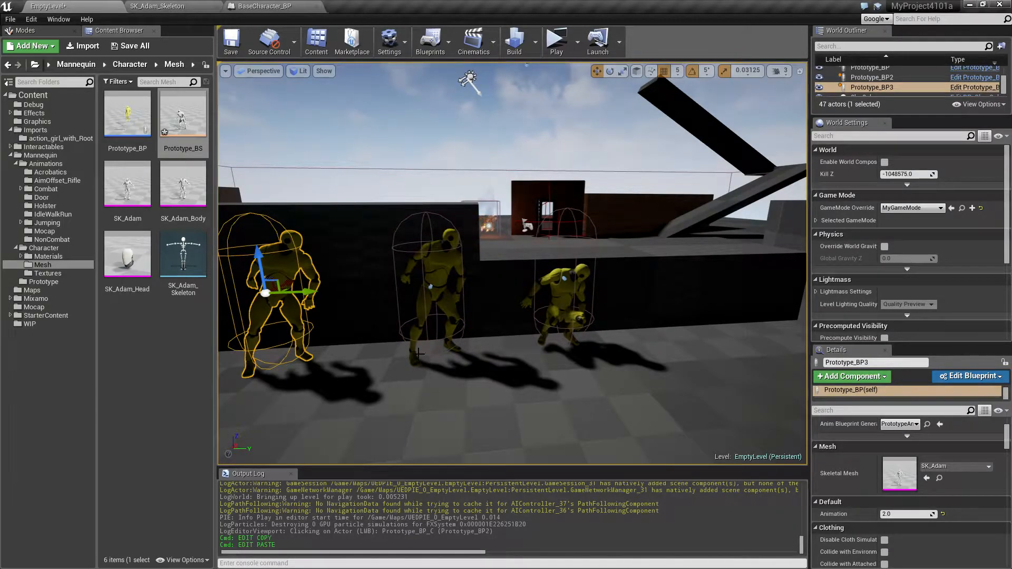
click(158, 8)
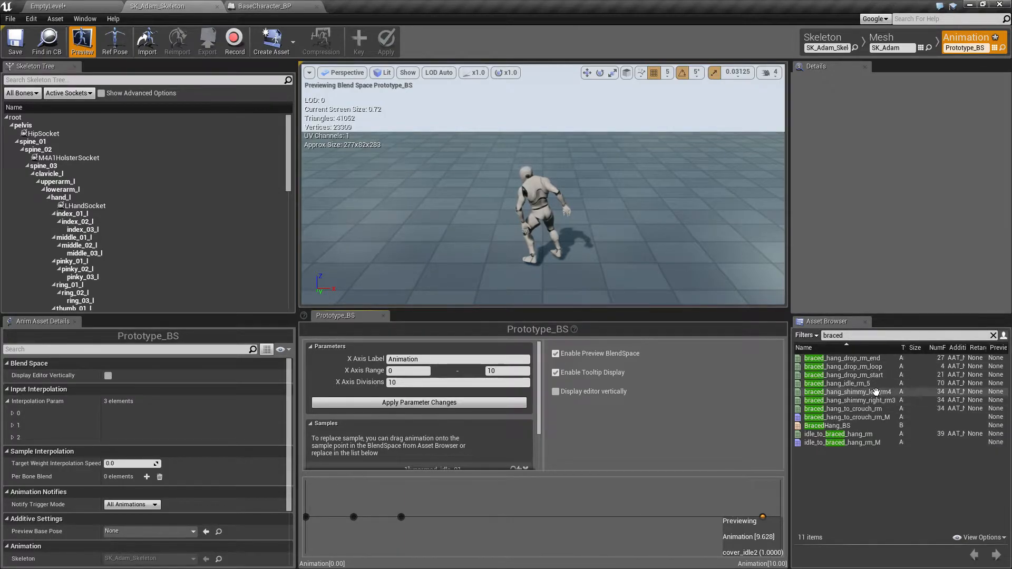
Step: Hang Prototype_BP3 on the dark block with Animation 3.0 and launch the game preview
click(846, 392)
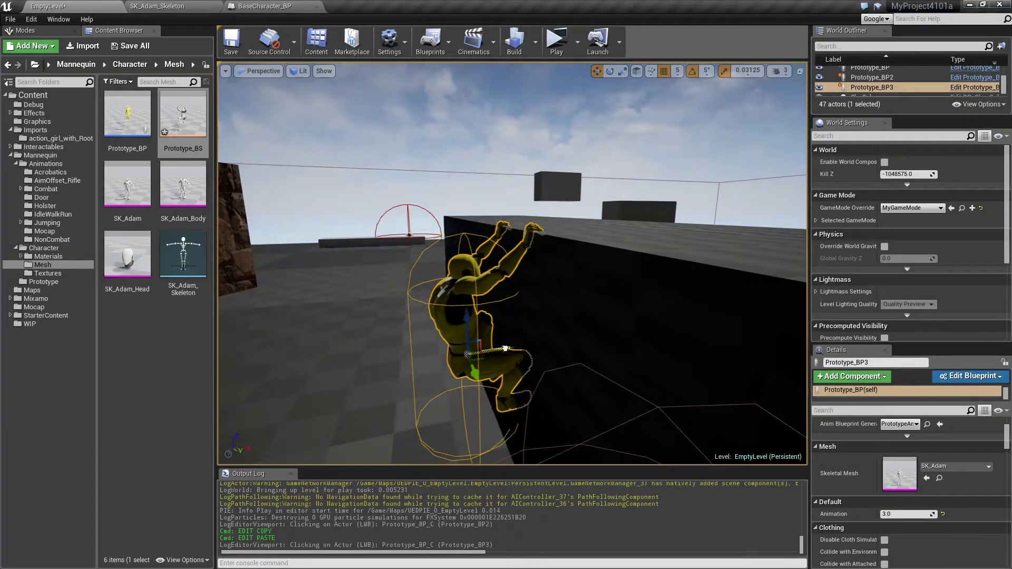
click(556, 40)
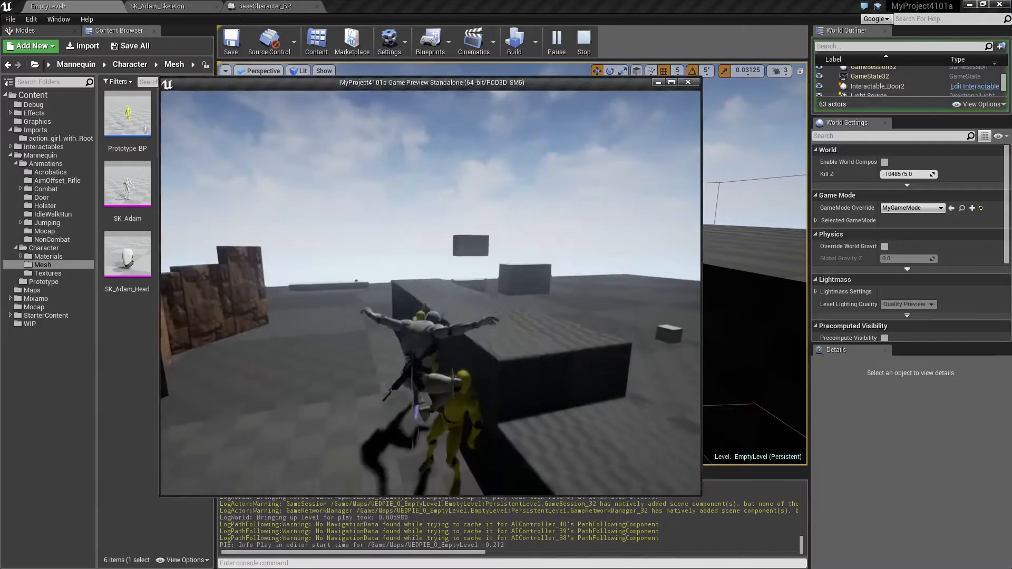